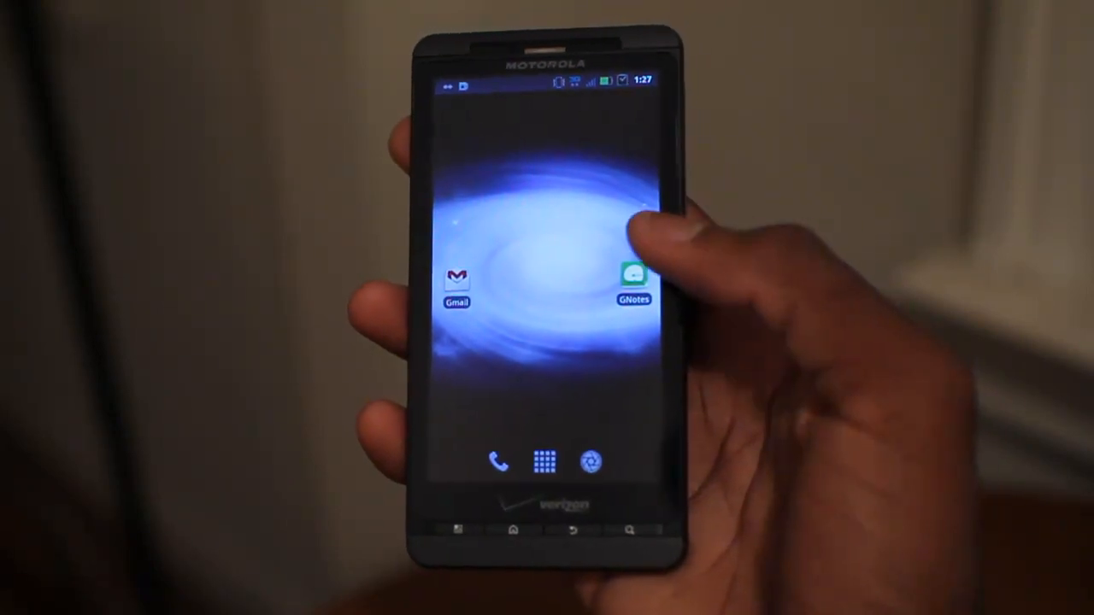
# - Launch GNotes and confirm deleting the old note before starting the Test note
pyautogui.click(633, 274)
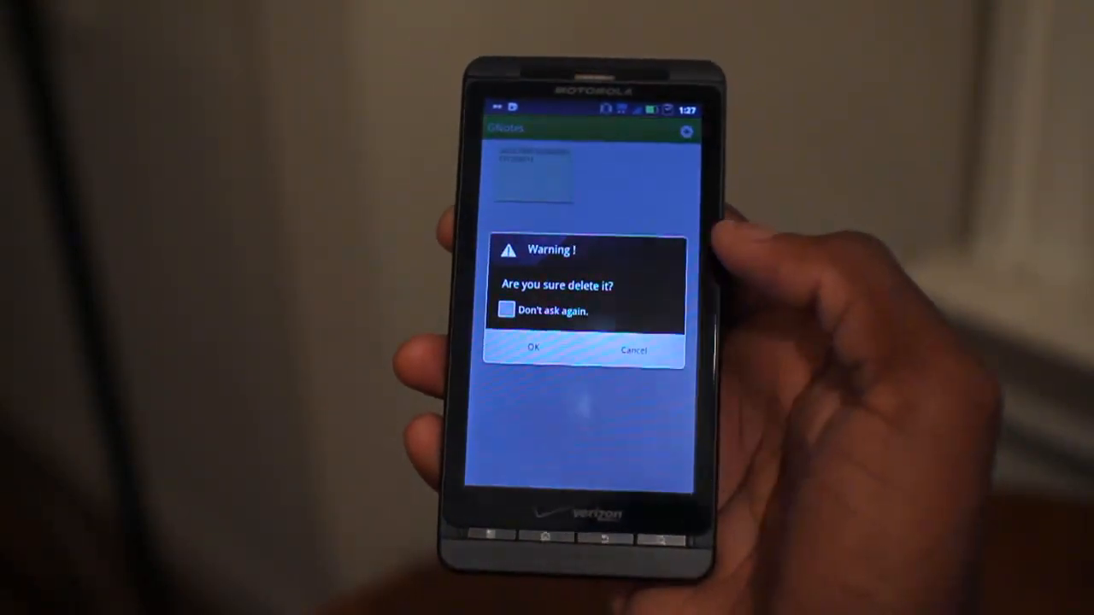
pyautogui.click(533, 349)
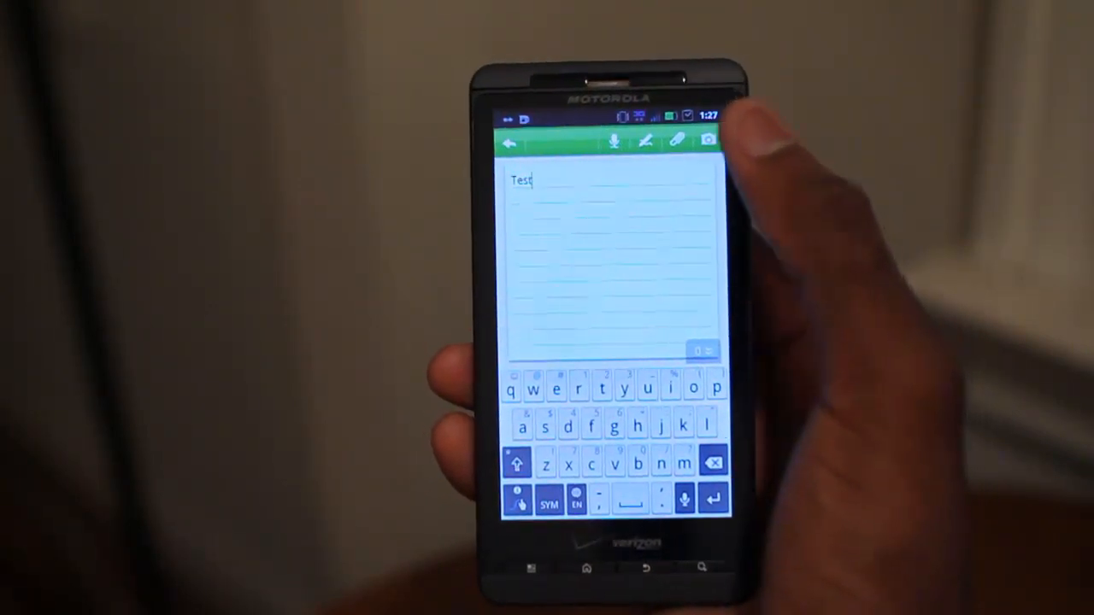
# - Add a reminder for Aug 21, 2011 at 01:27 to the Test note
pyautogui.click(677, 140)
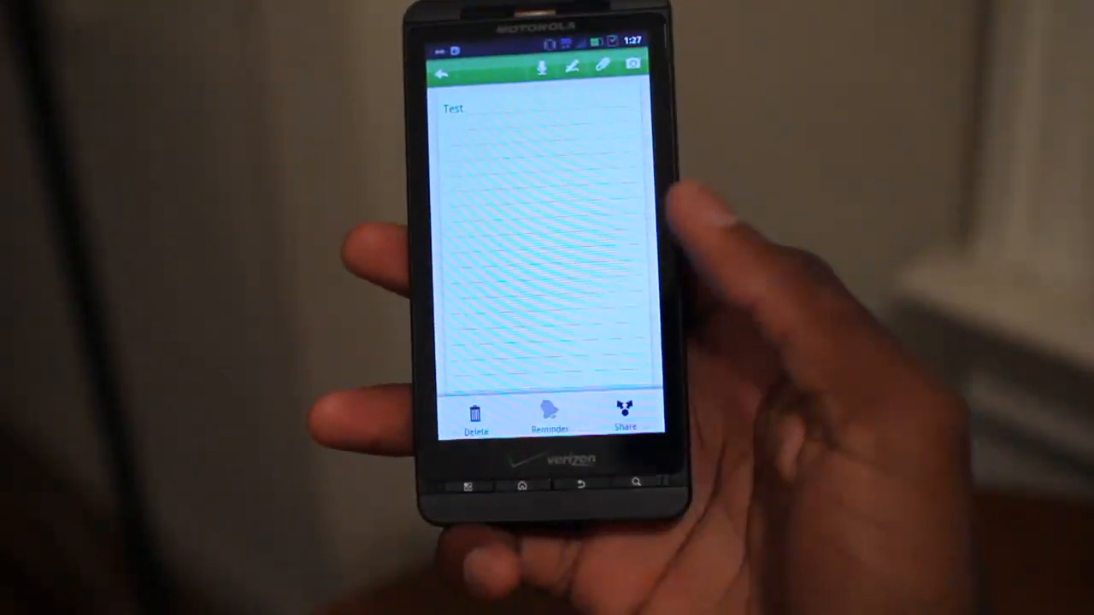
pyautogui.click(551, 415)
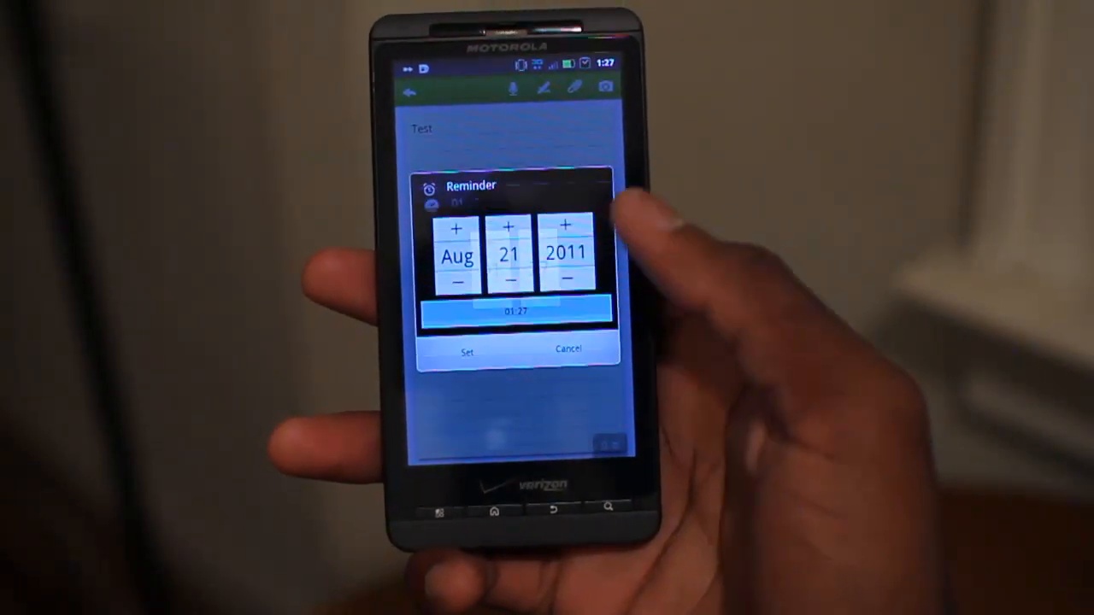
pyautogui.click(467, 352)
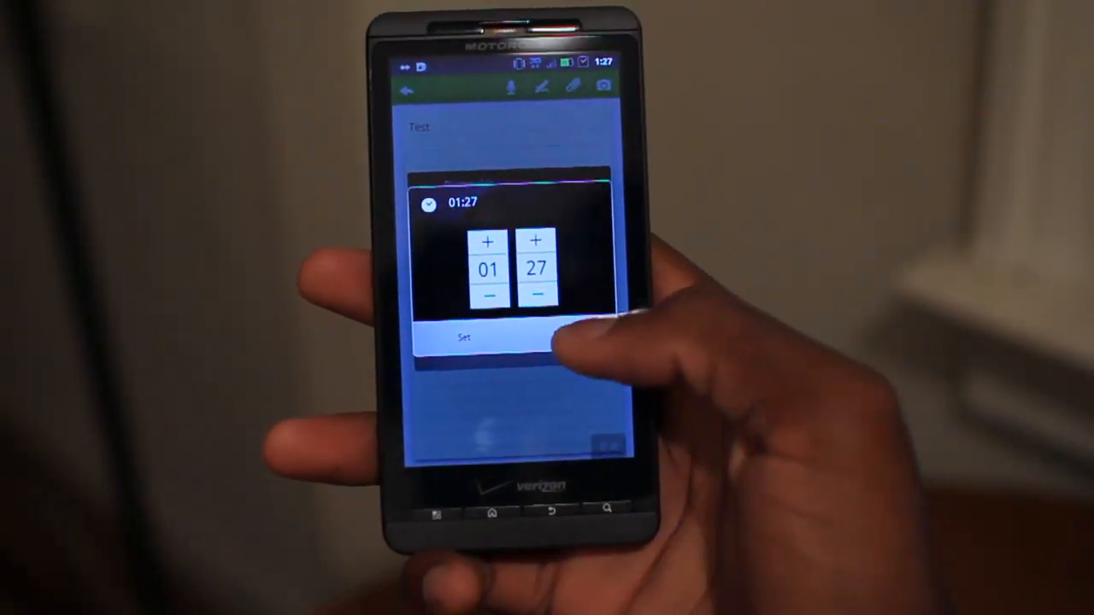
pyautogui.click(463, 335)
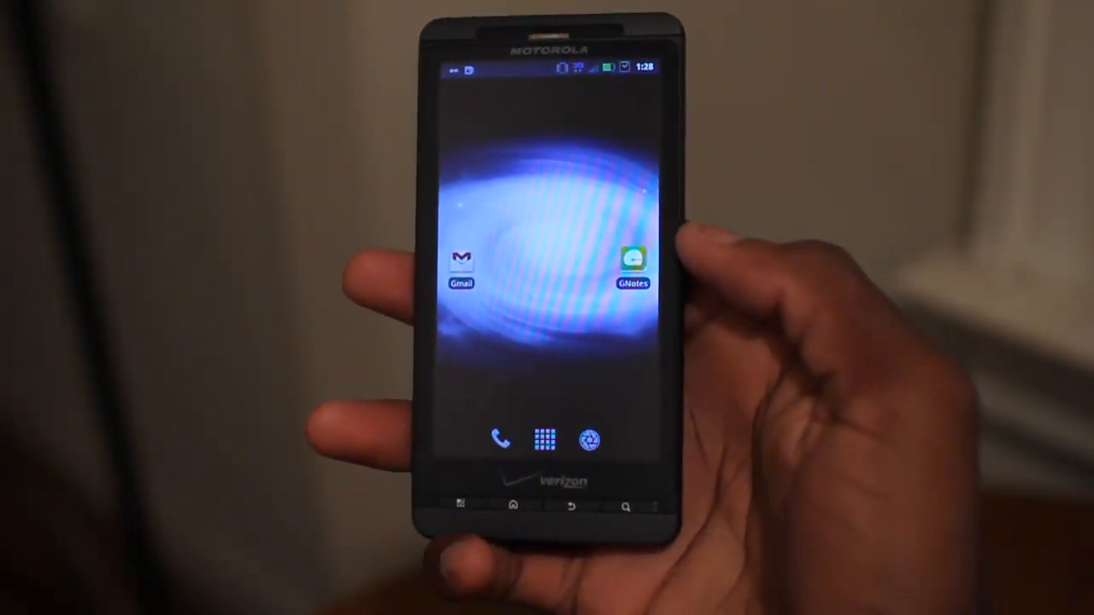
pyautogui.click(460, 260)
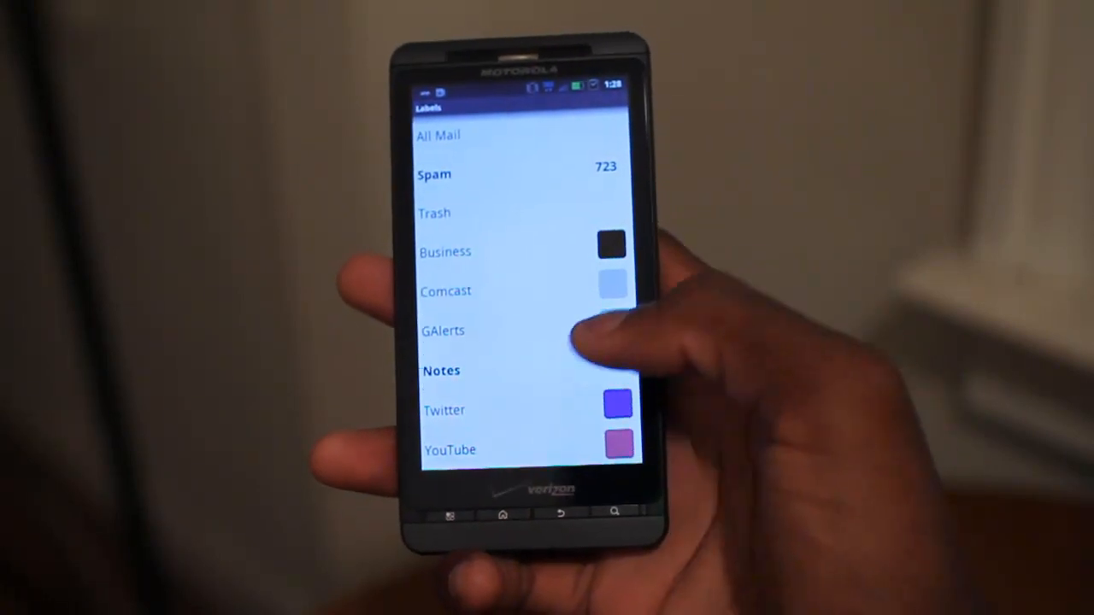
pyautogui.click(441, 370)
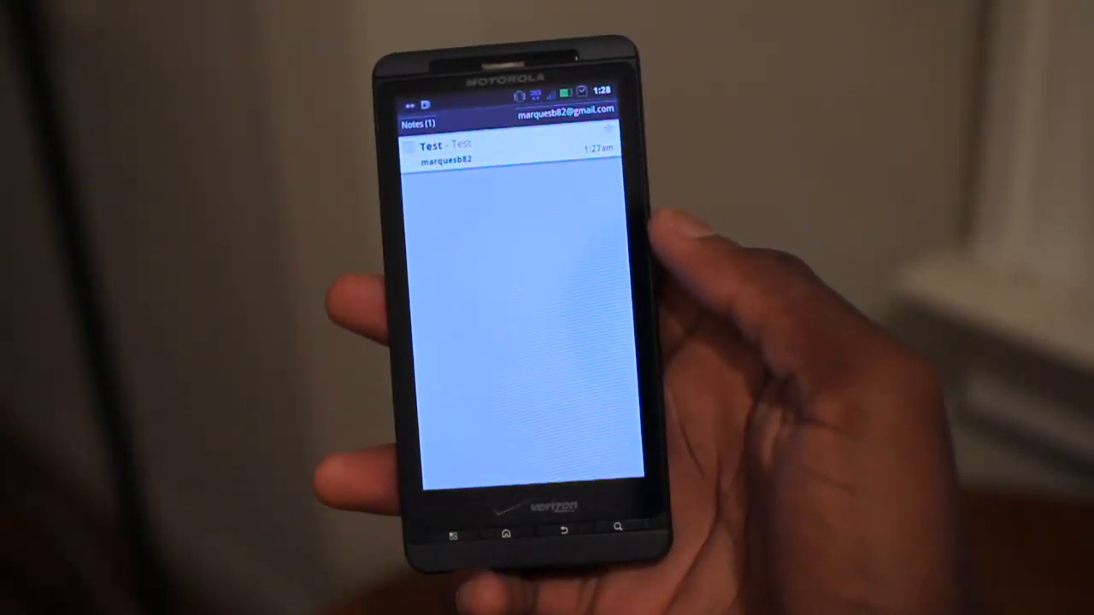
pyautogui.click(504, 154)
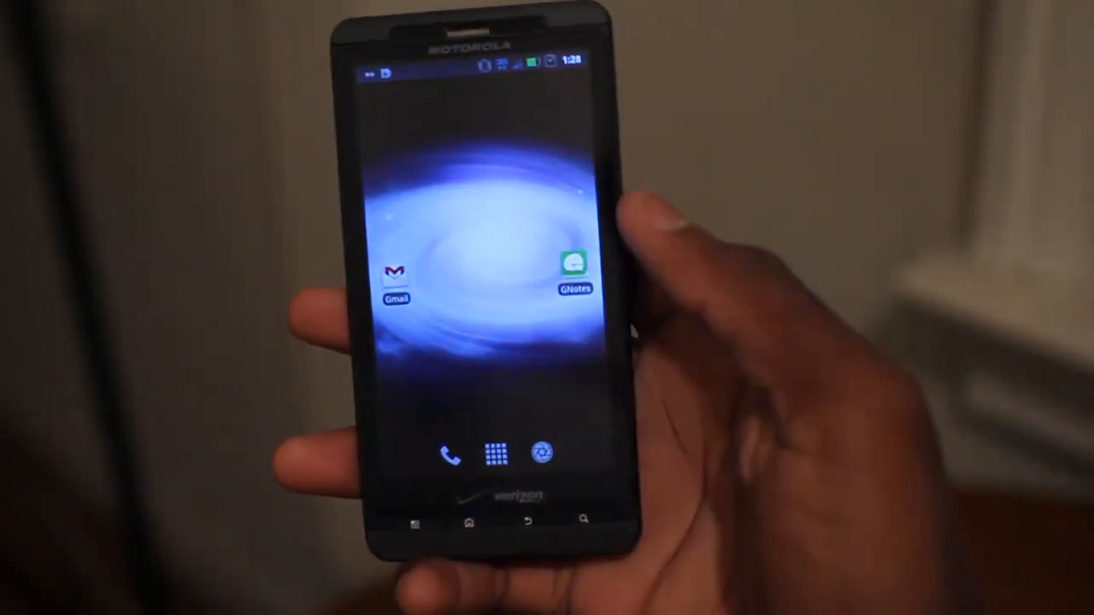
# - Turn off the Delete confirm option in GNotes settings and return home
pyautogui.click(574, 263)
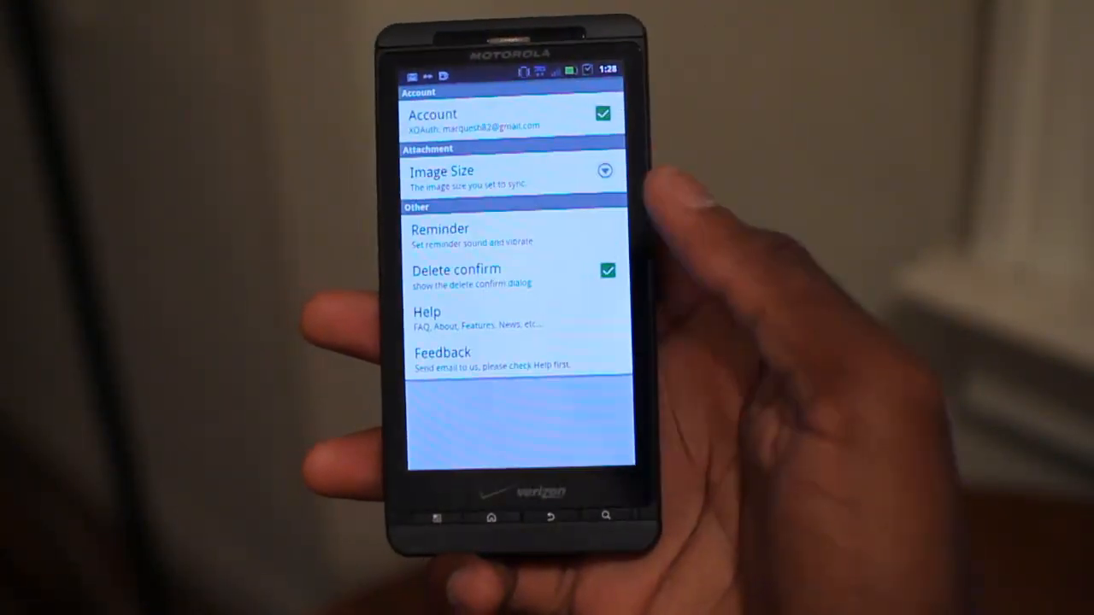
pyautogui.click(513, 174)
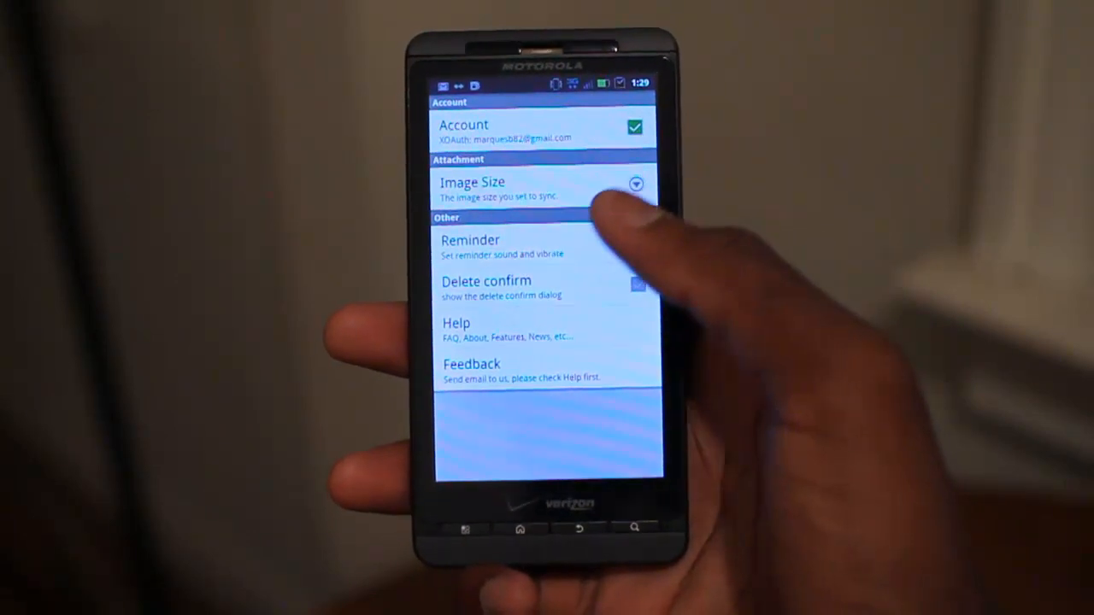
pyautogui.click(470, 246)
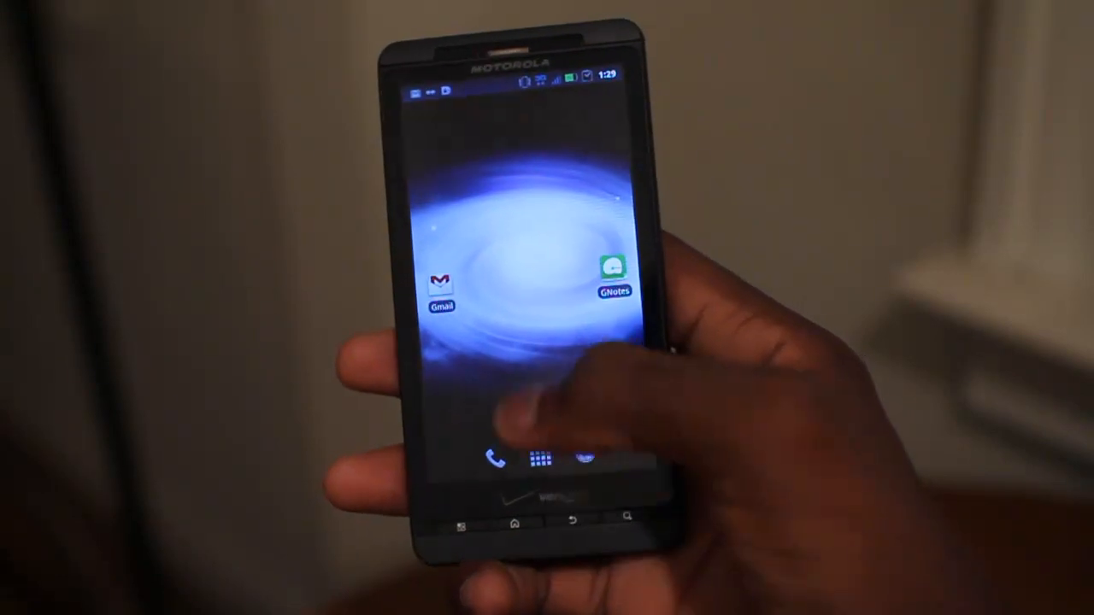
# - Launch Gmail and open the Test message under the Notes label
pyautogui.click(441, 283)
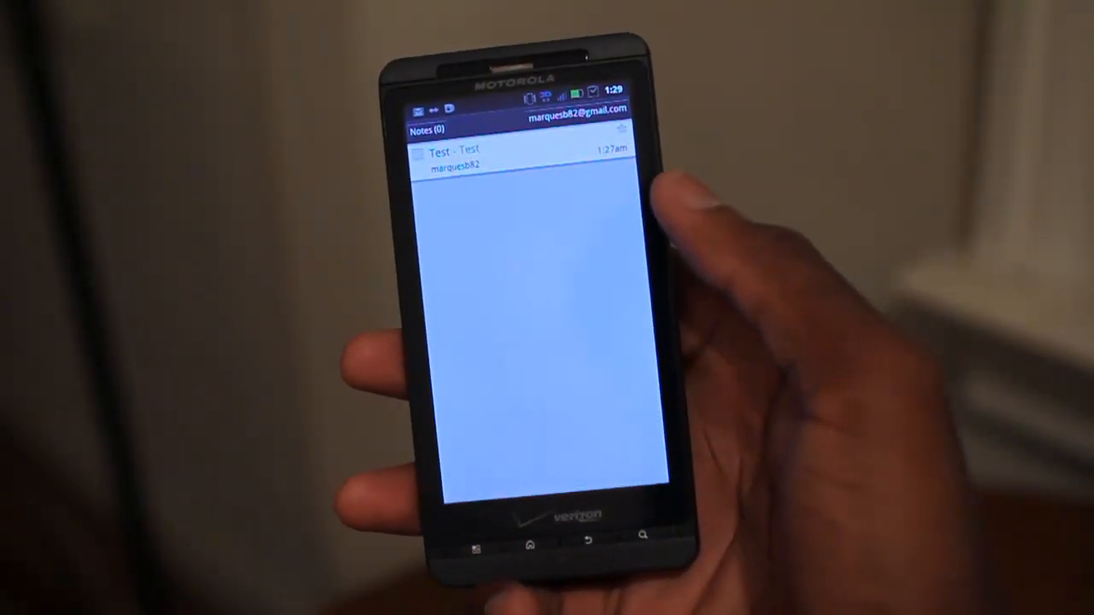
pyautogui.click(453, 154)
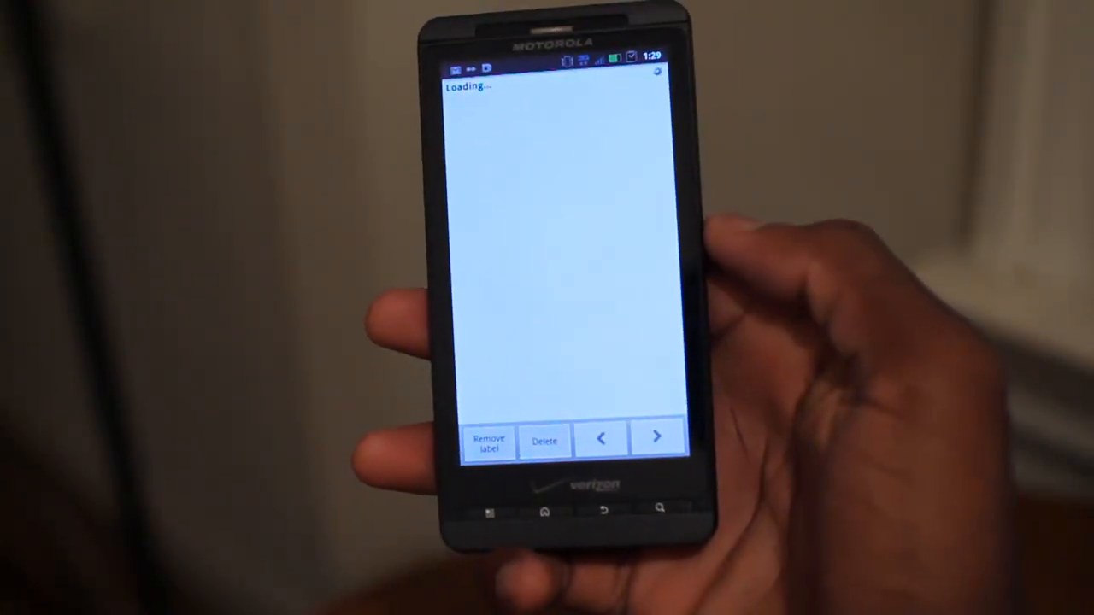